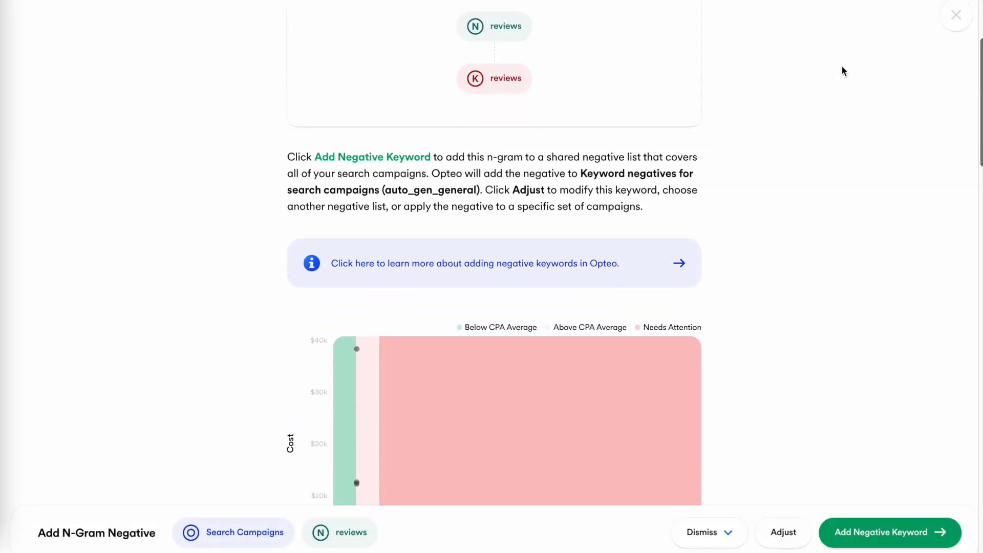
- Add the n-gram 'reviews' as a negative keyword across the search campaigns
scroll(down, 3)
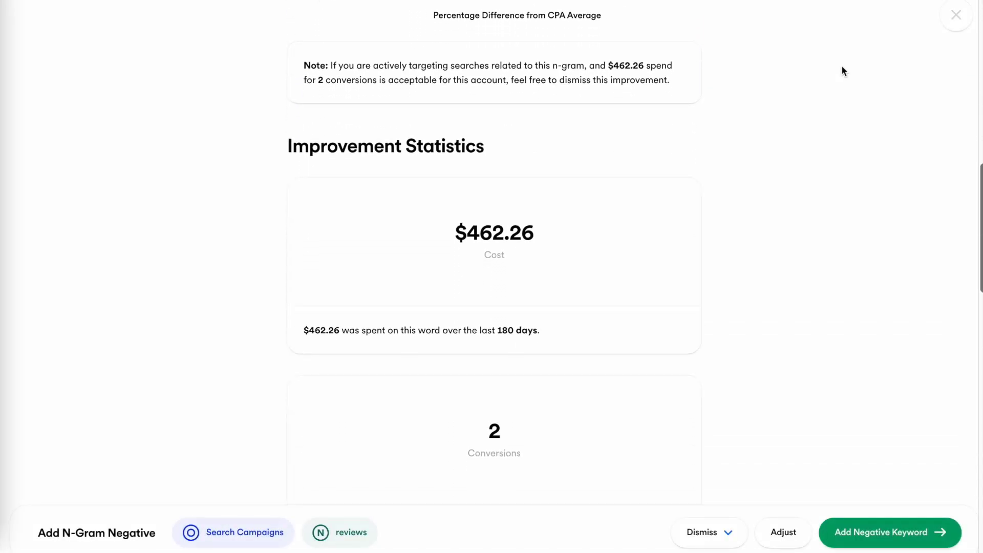
scroll(down, 3)
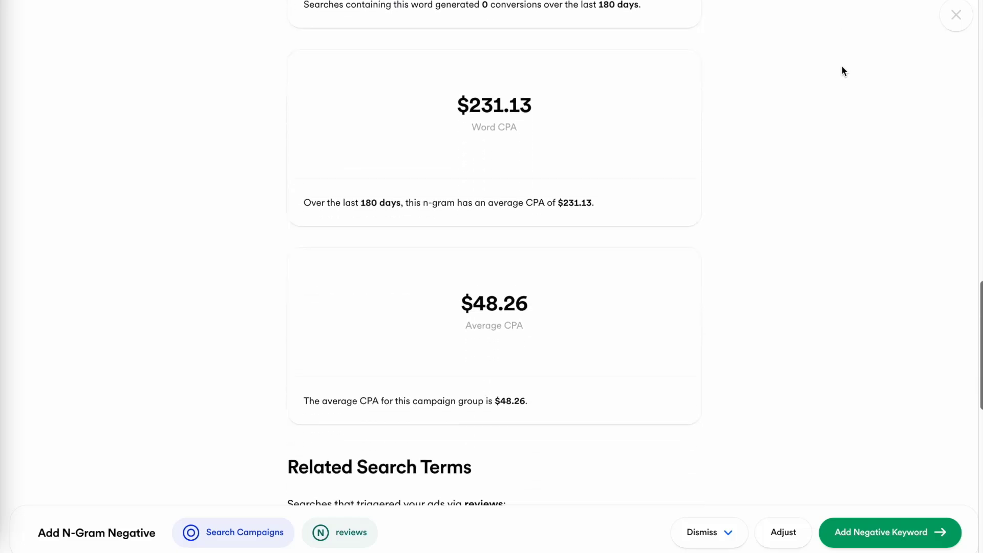
scroll(down, 3)
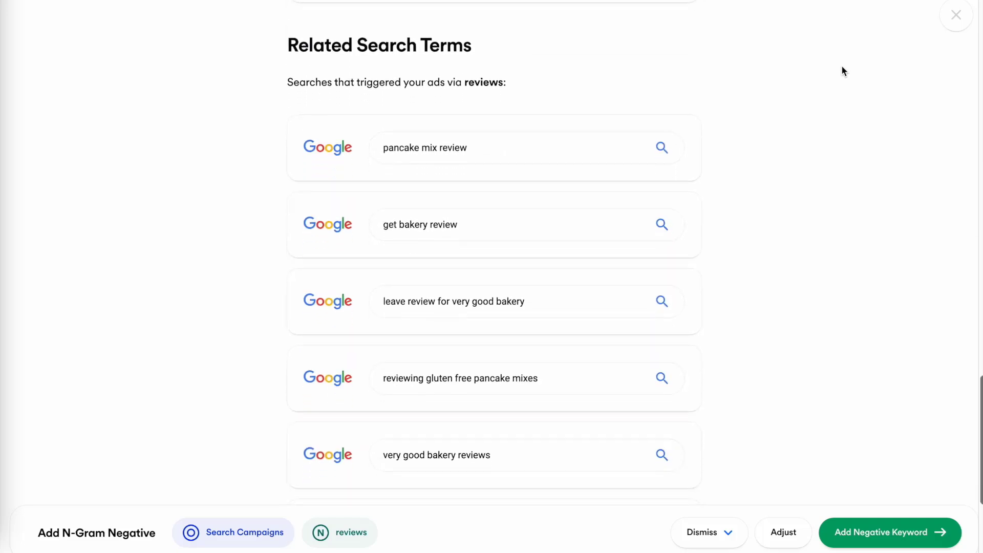
click(889, 531)
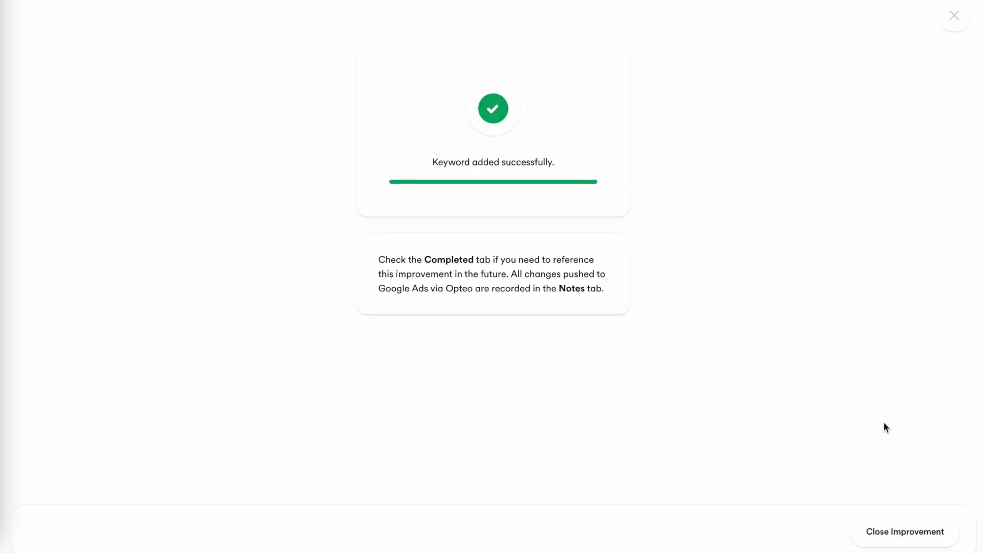
click(904, 532)
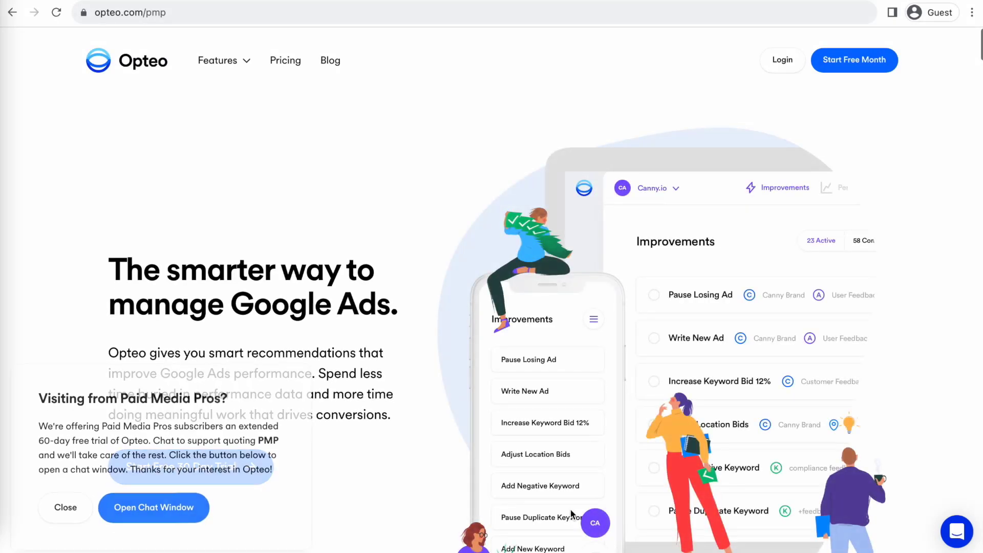
click(955, 532)
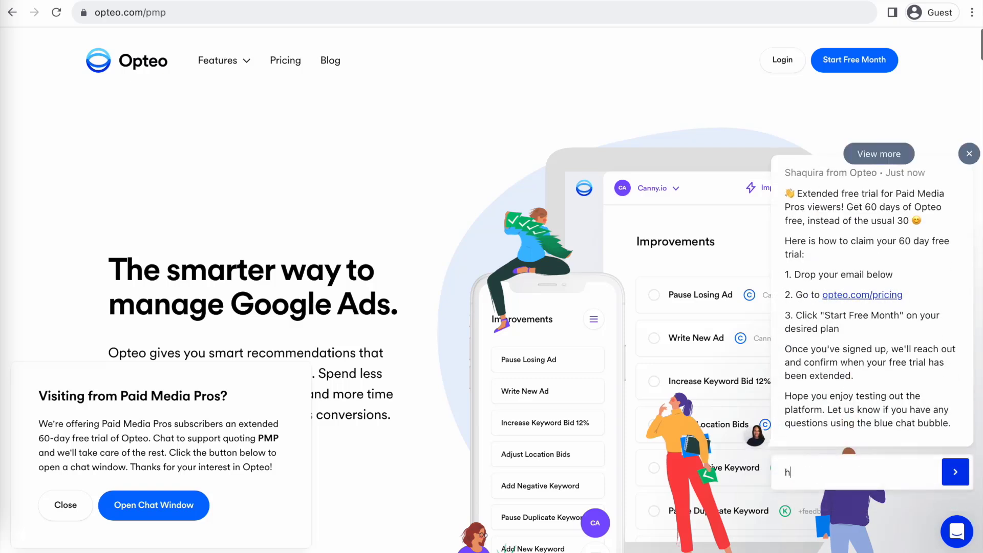
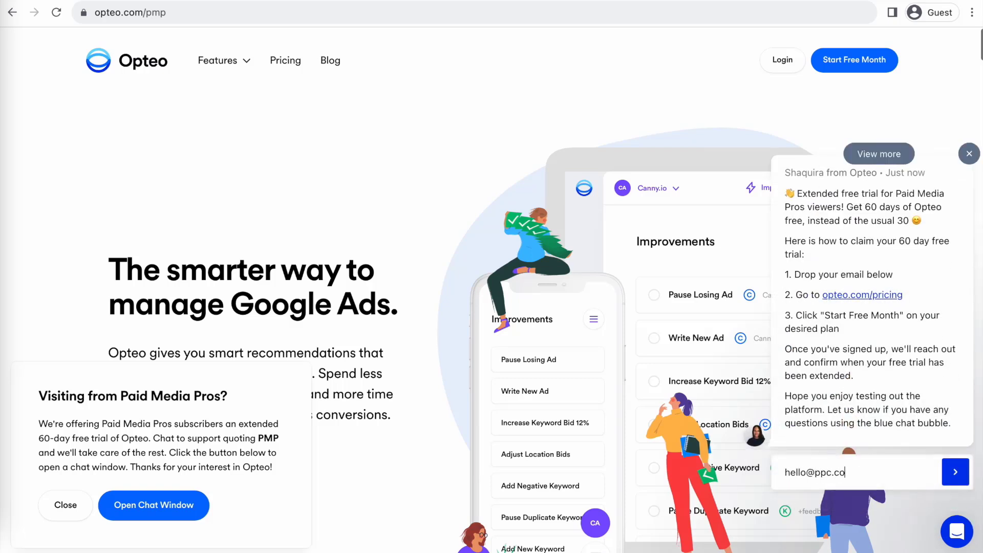
click(955, 471)
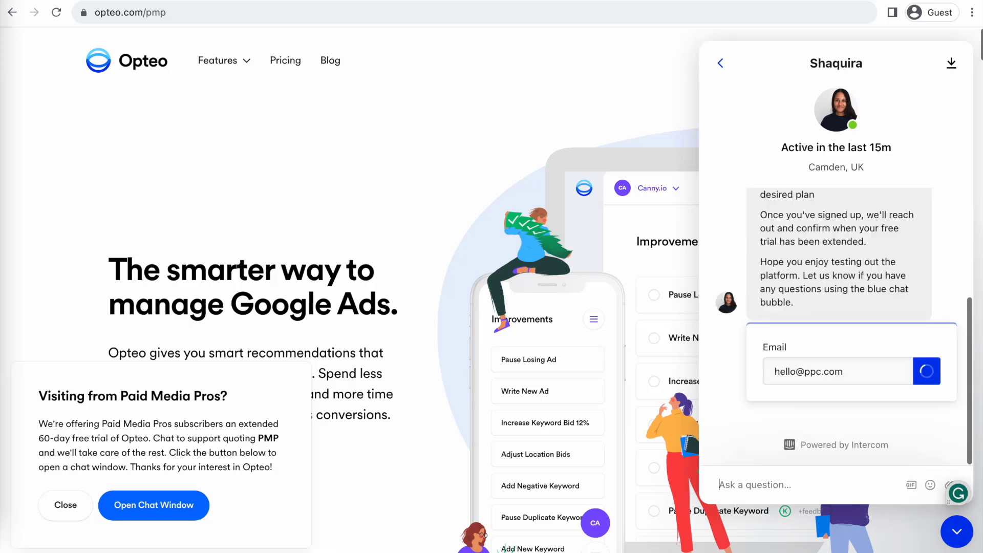
click(927, 371)
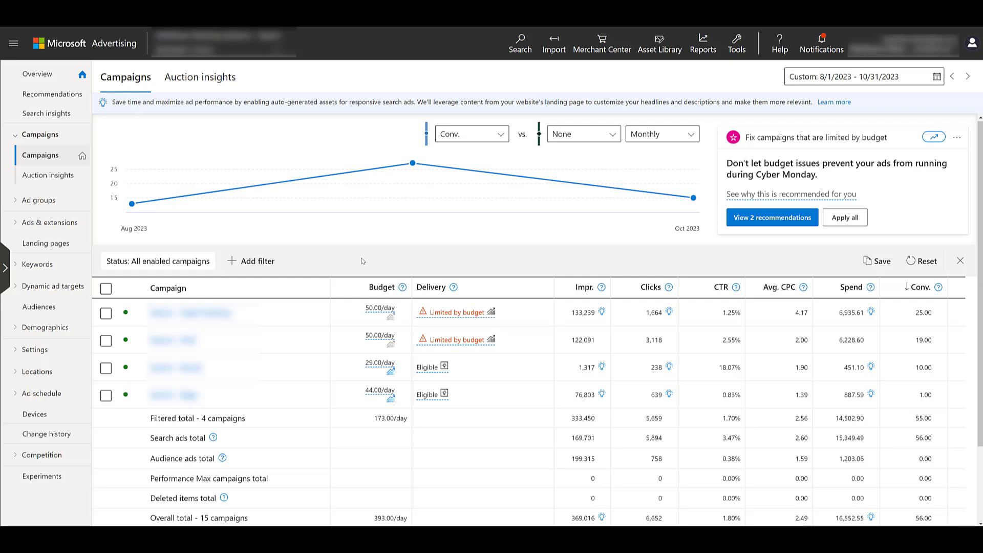
mouse_move(49, 222)
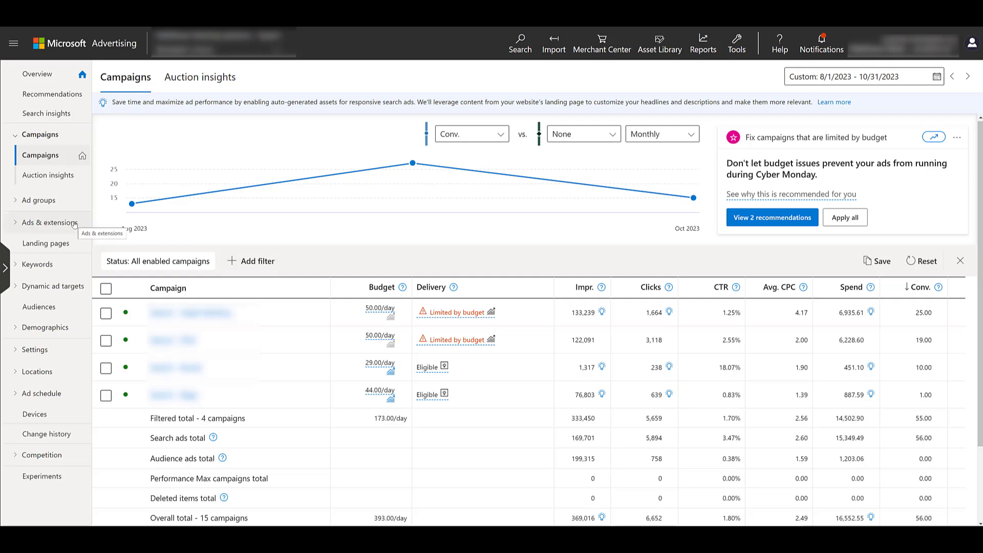
- Show the Ads & extensions section with its ads list and clicks graph
click(53, 222)
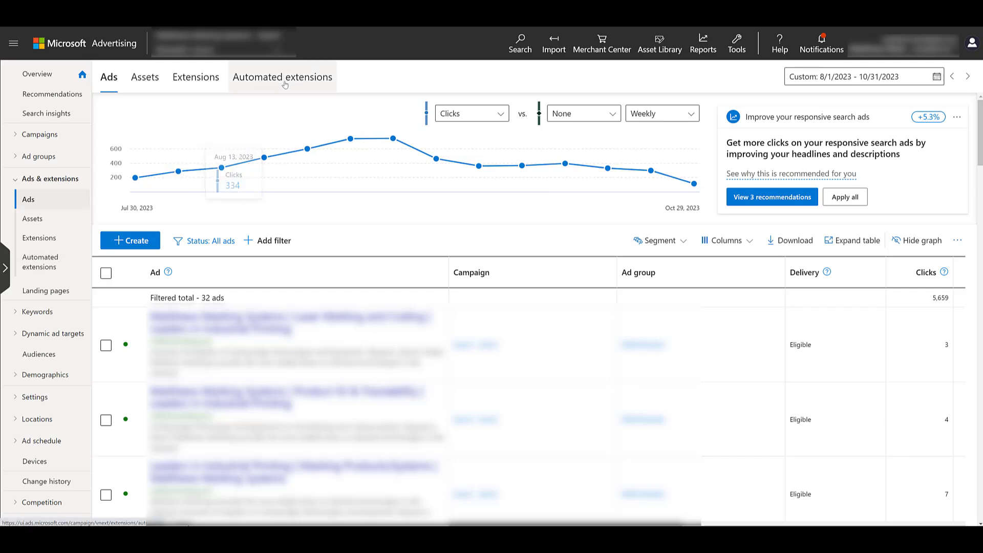
- Show the Automated extensions report listing eight extensions with conversions, clicks and spend
click(282, 76)
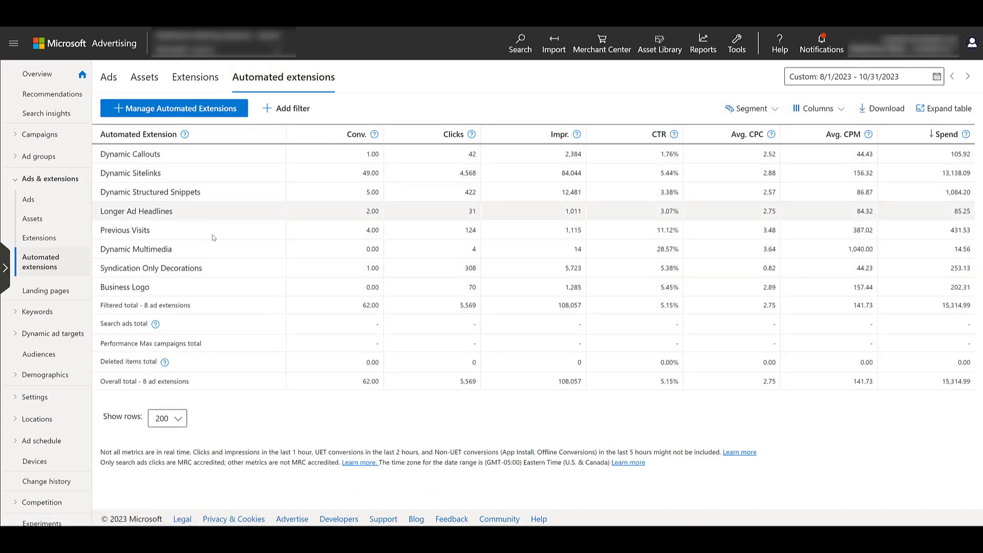
mouse_move(432, 112)
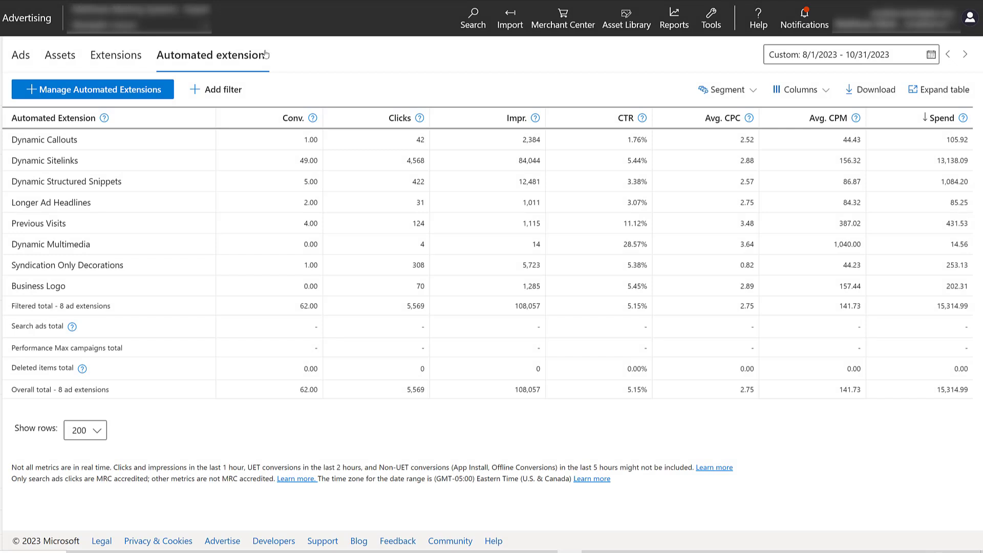
mouse_move(405, 80)
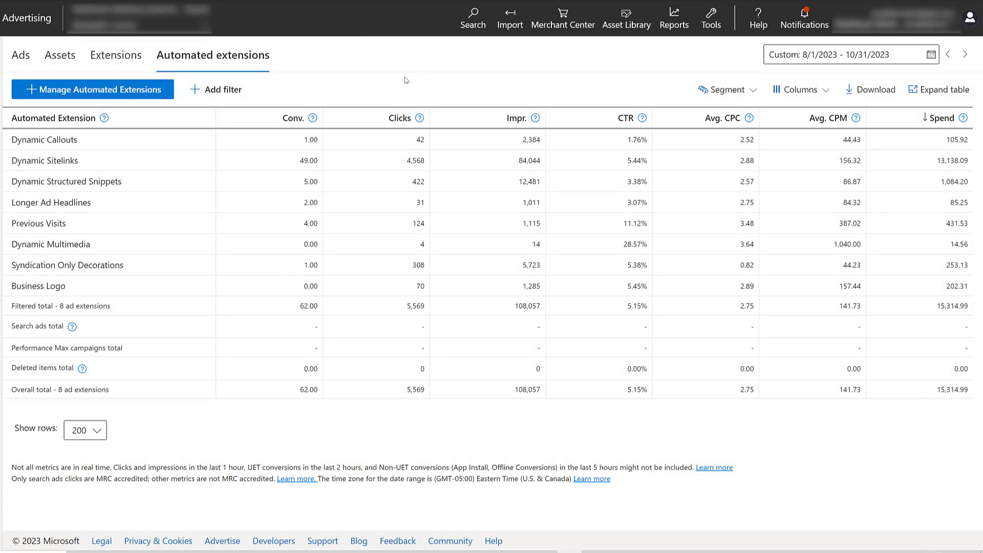
mouse_move(364, 243)
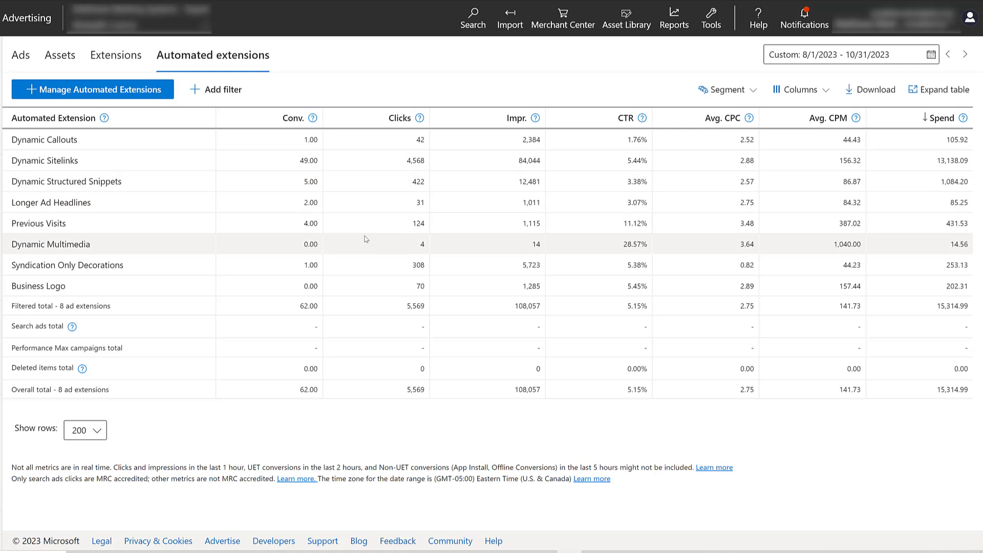
- Bring up the Modify columns panel for the automated extensions report
click(799, 89)
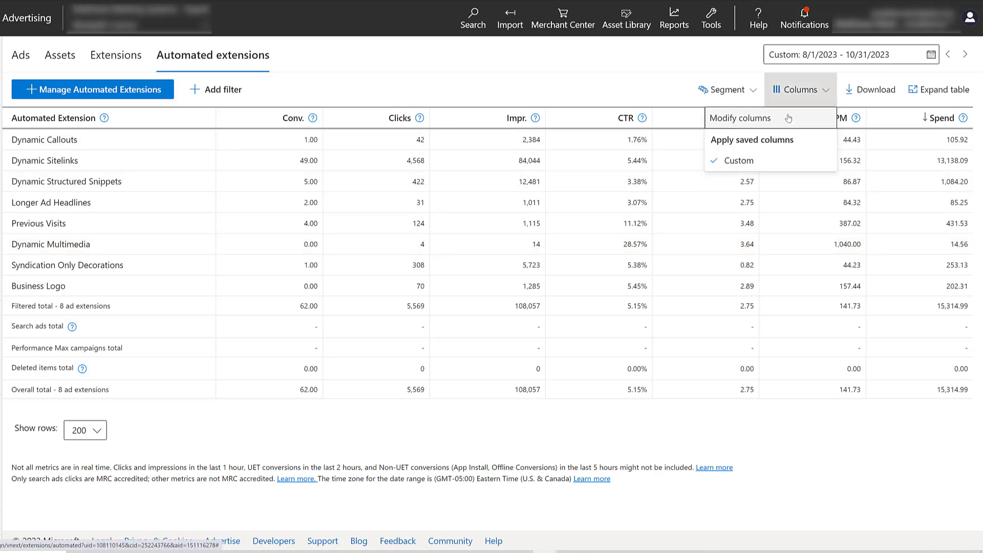
click(739, 118)
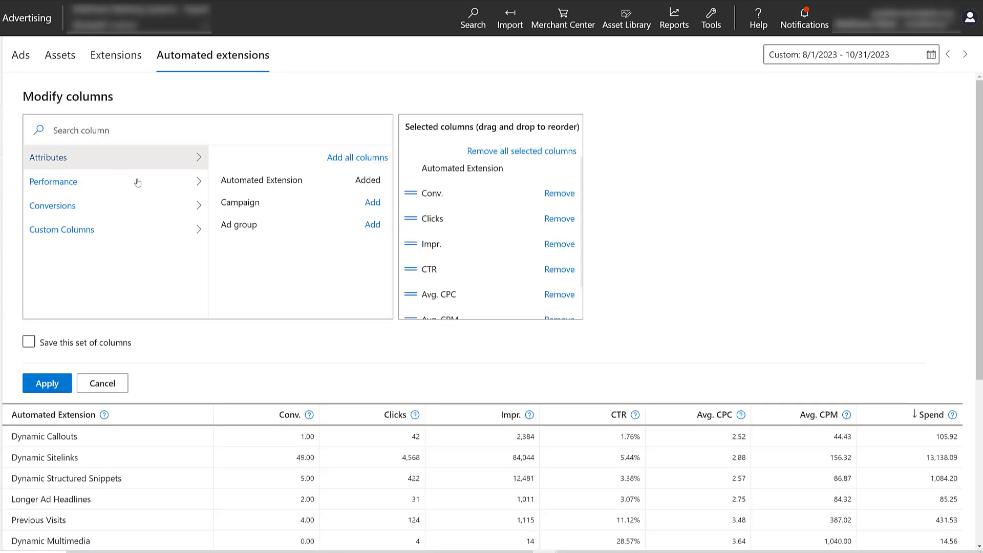
mouse_move(121, 379)
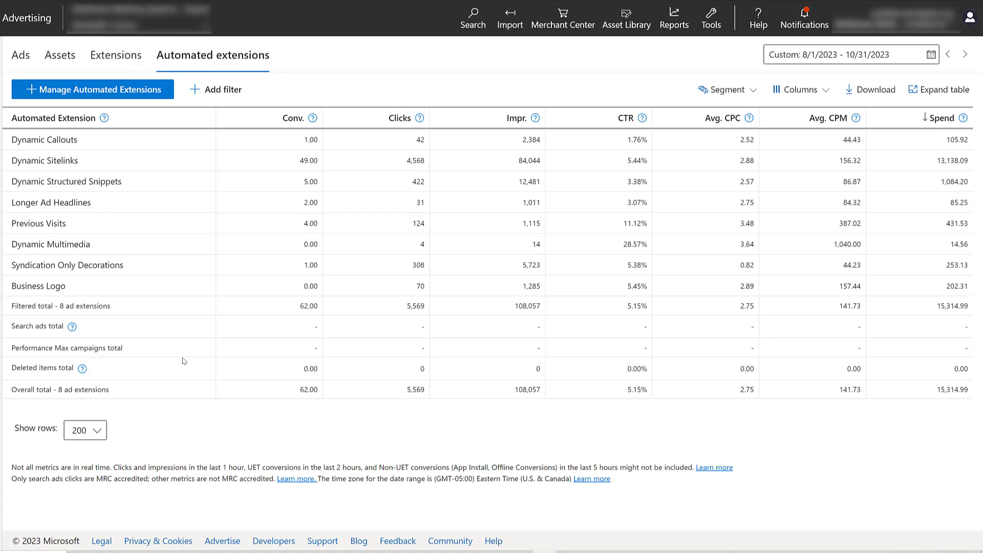
mouse_move(89, 210)
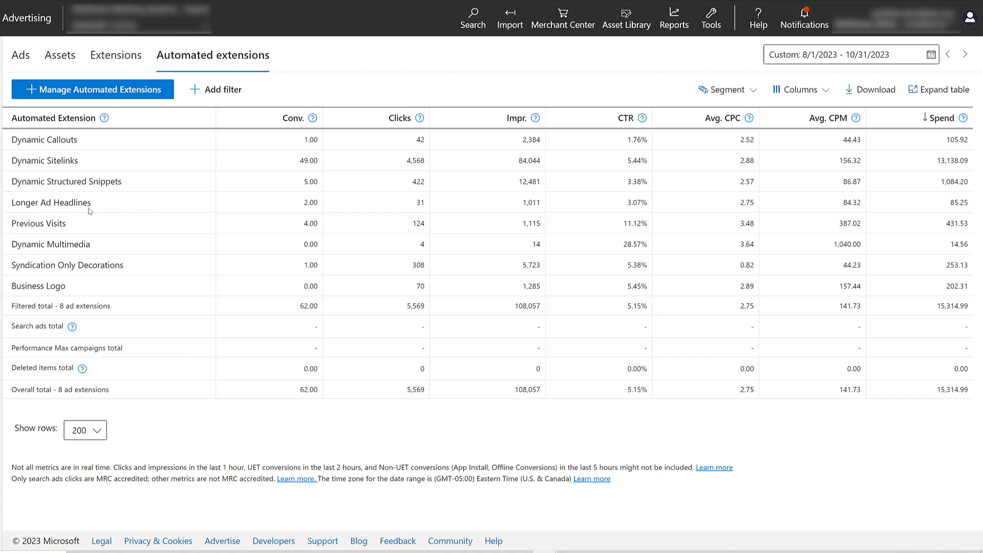
mouse_move(195, 321)
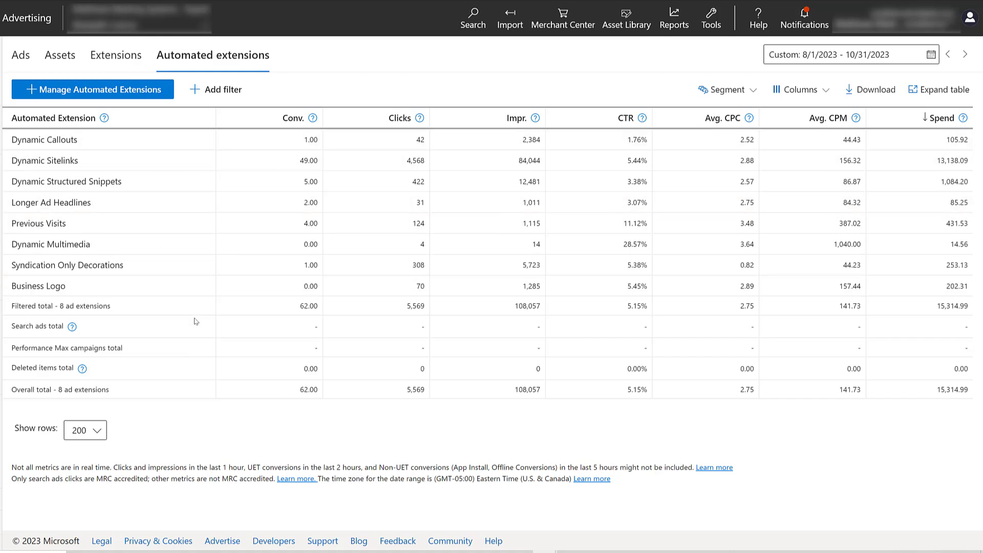
mouse_move(157, 181)
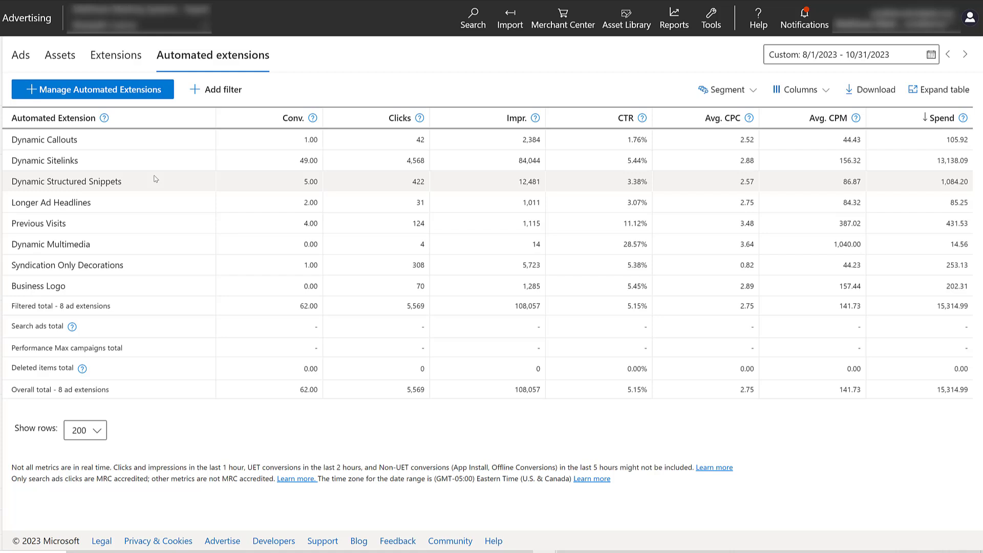
mouse_move(138, 140)
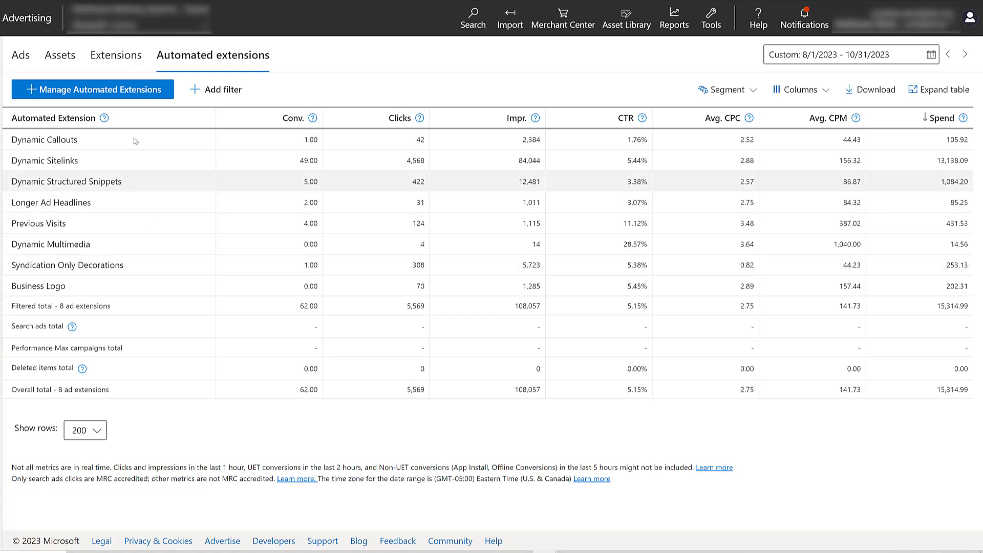
mouse_move(125, 98)
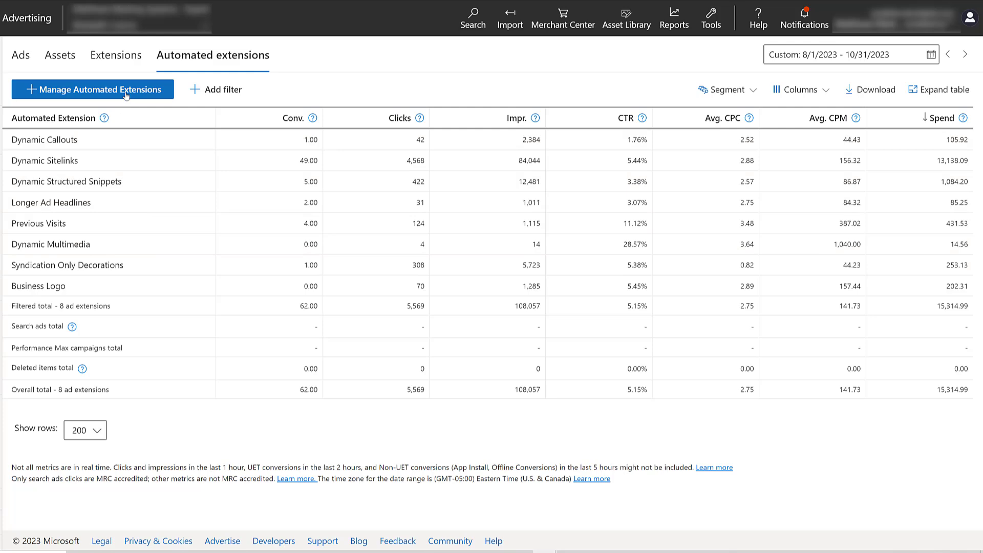
- Choose opting out of specific automated extensions and tick Syndication Only Decorations for removal
click(93, 89)
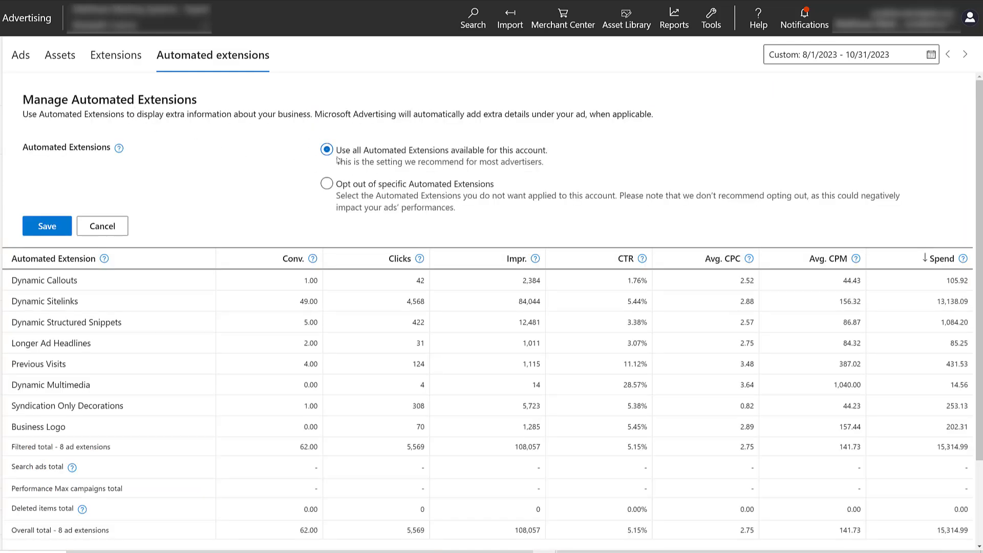
mouse_move(327, 183)
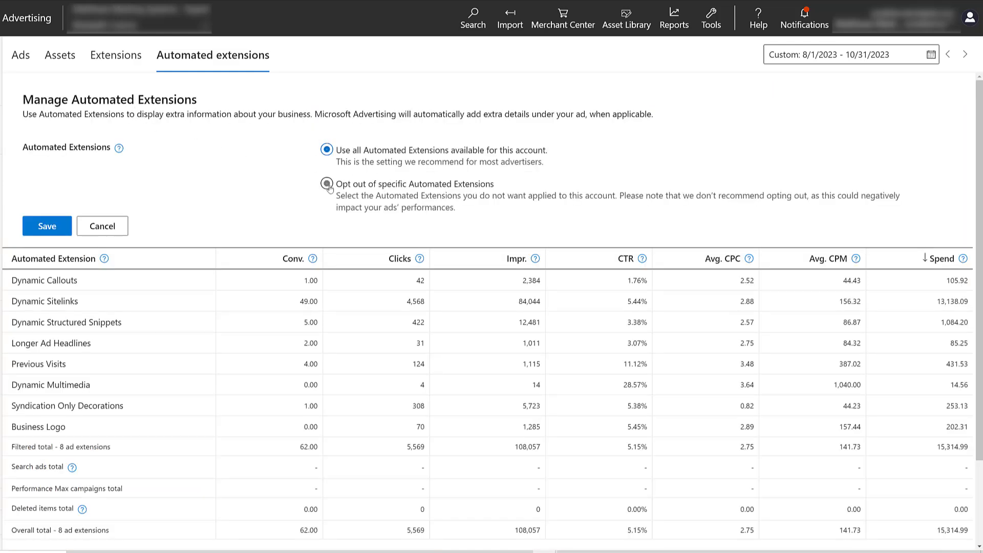
click(326, 187)
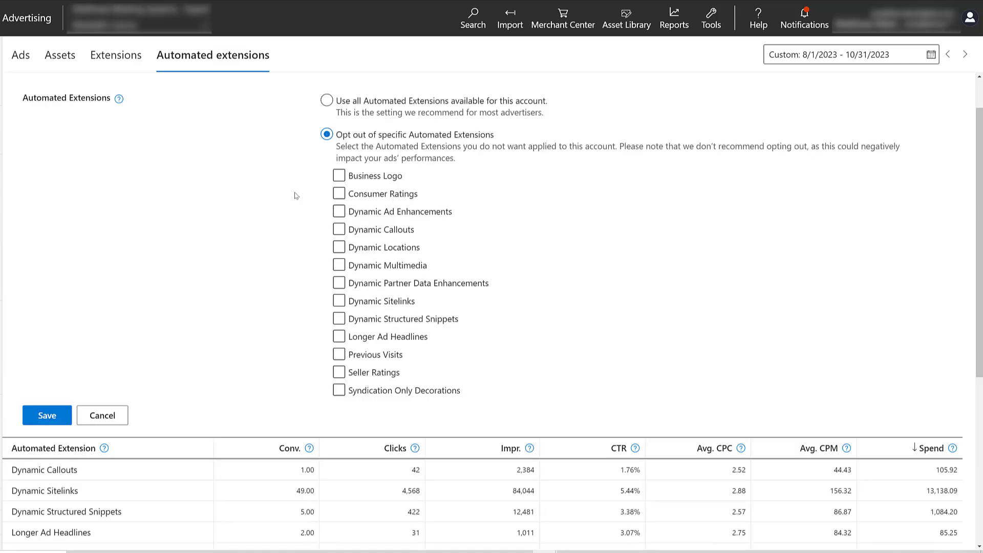
click(339, 337)
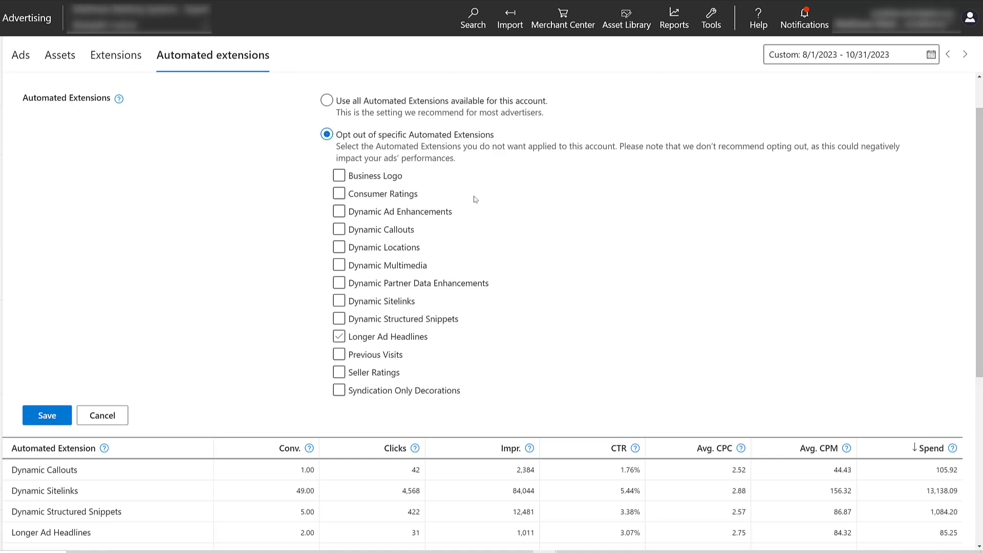
click(339, 211)
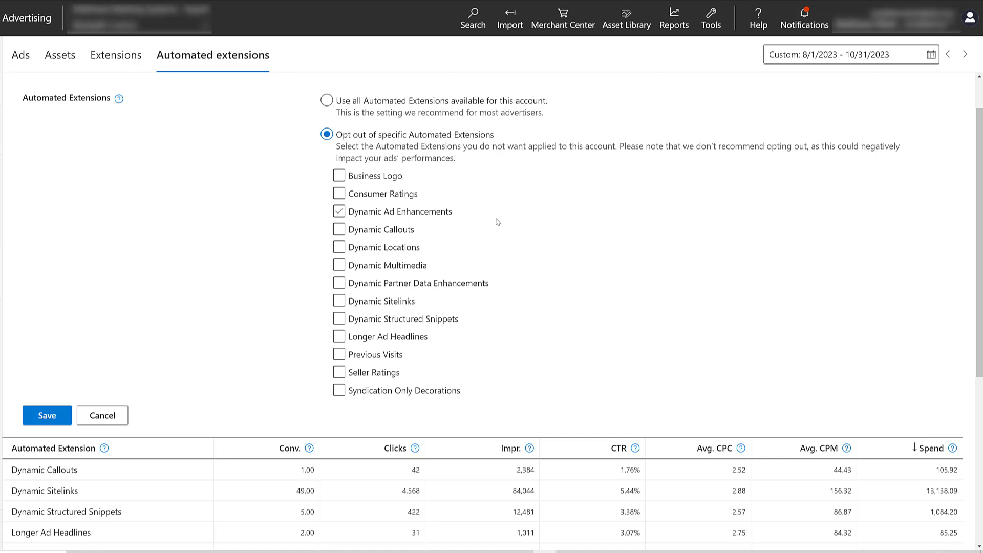
click(339, 283)
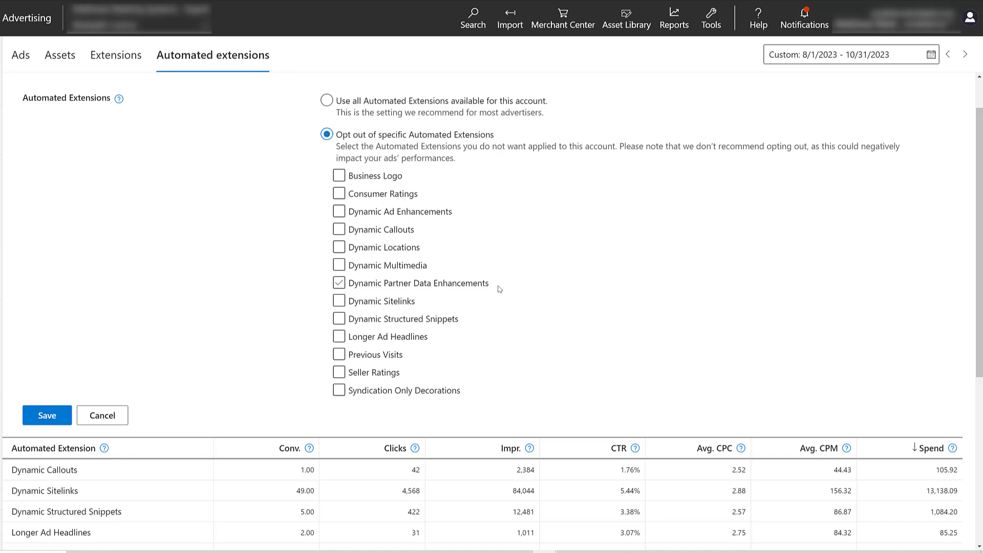
click(339, 390)
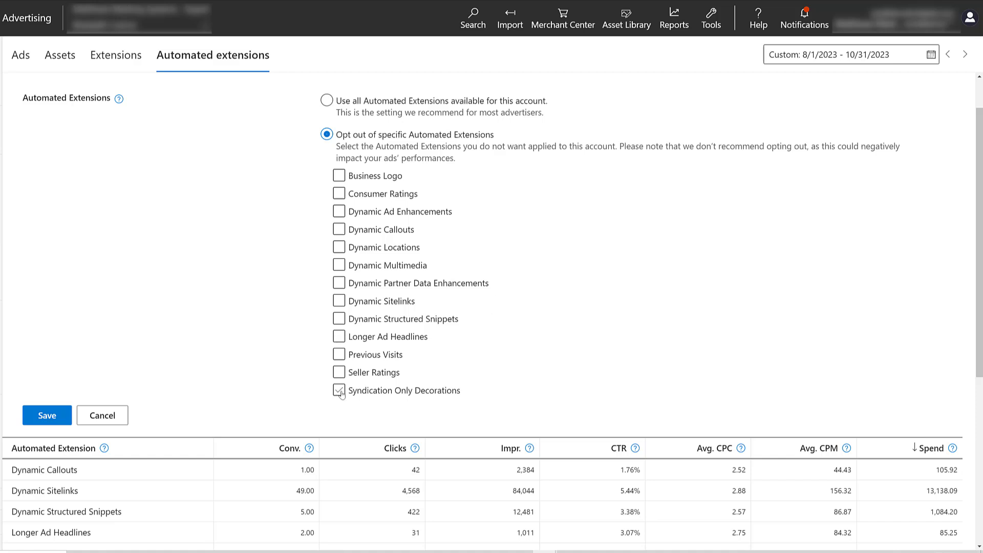
- Save the opt-out with 'Automated Extension not preferred' as the reason
click(339, 390)
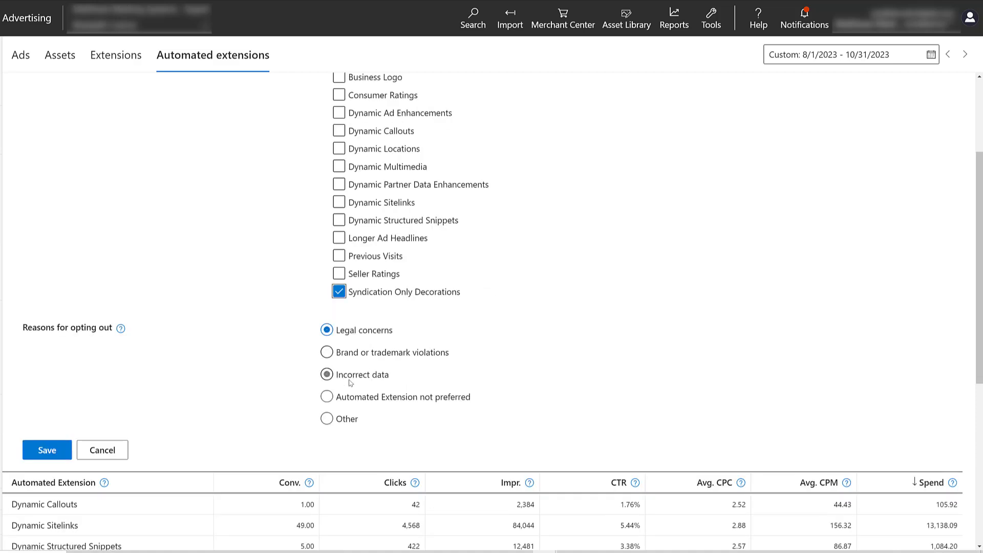
mouse_move(449, 376)
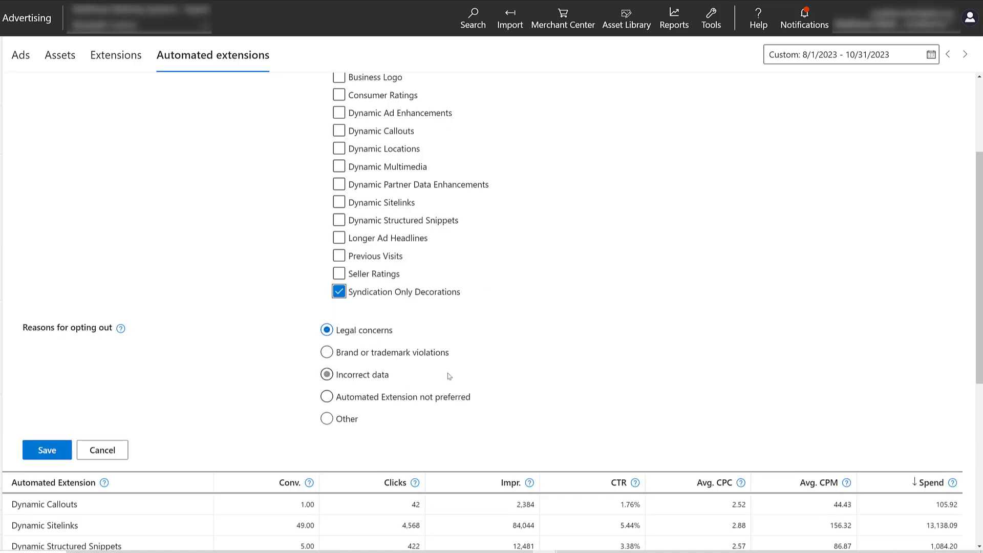
click(327, 397)
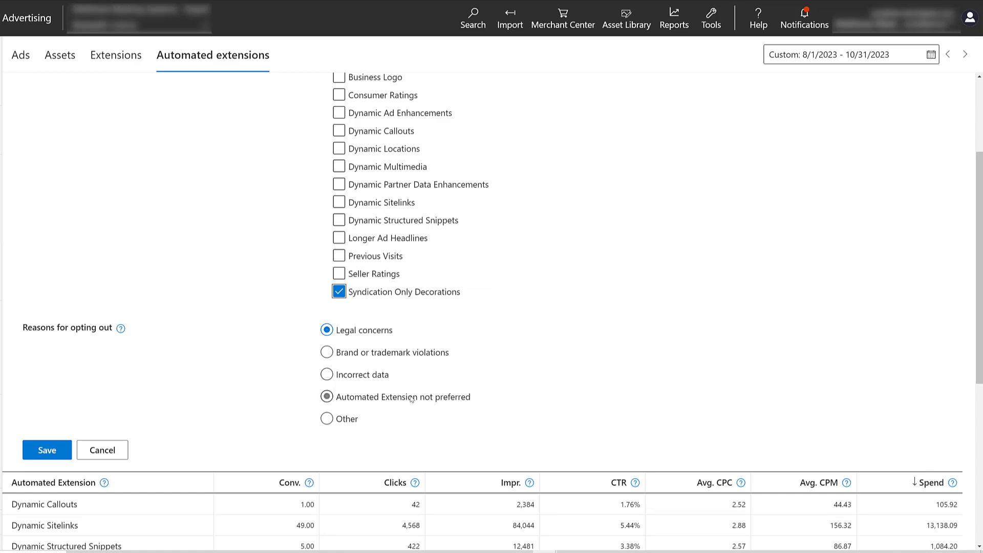
click(46, 450)
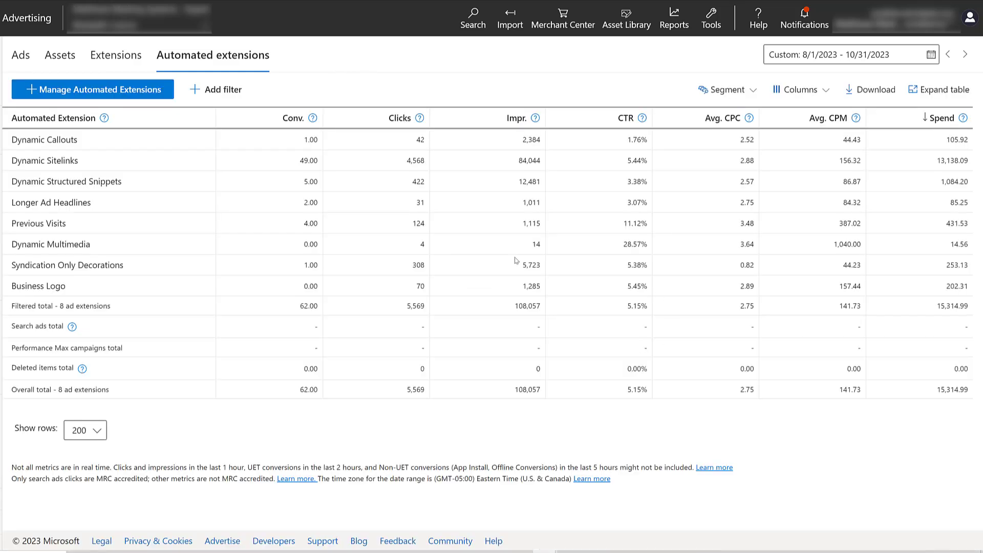
mouse_move(789, 271)
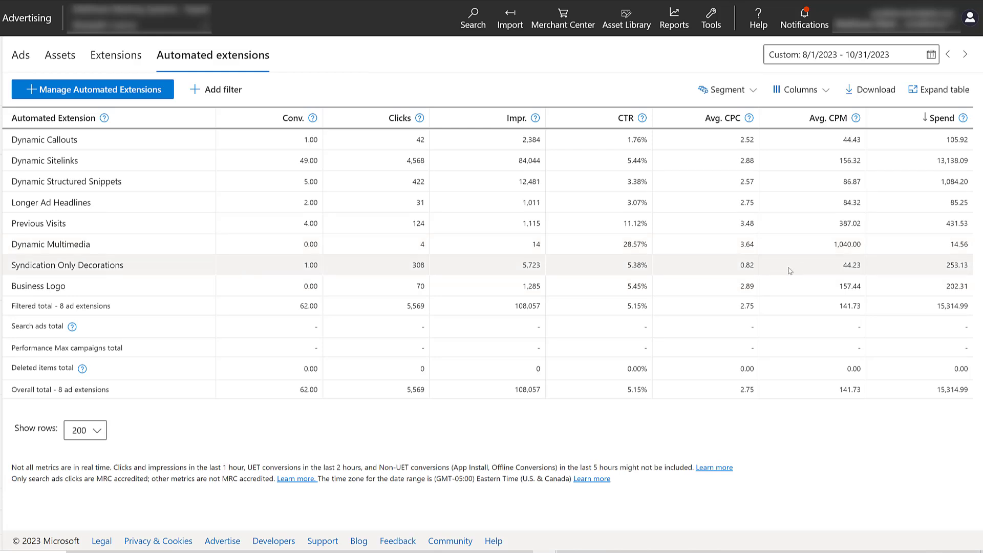